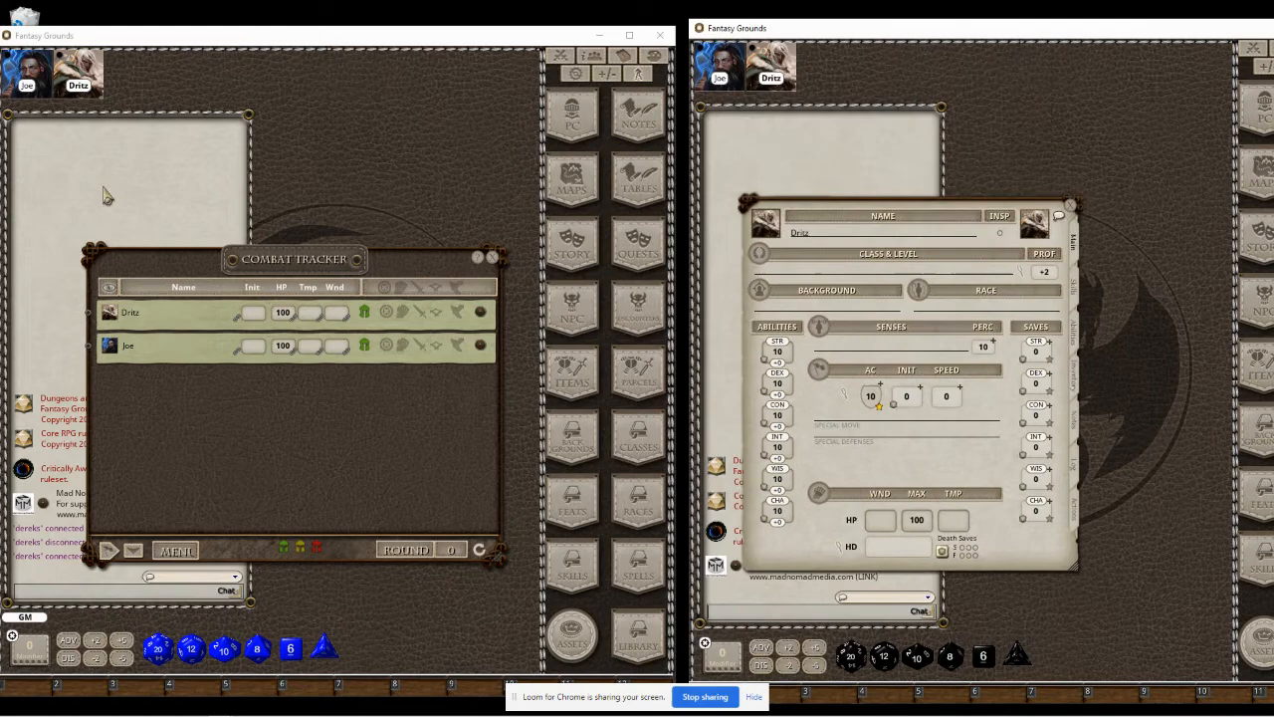
mouse_move(906, 187)
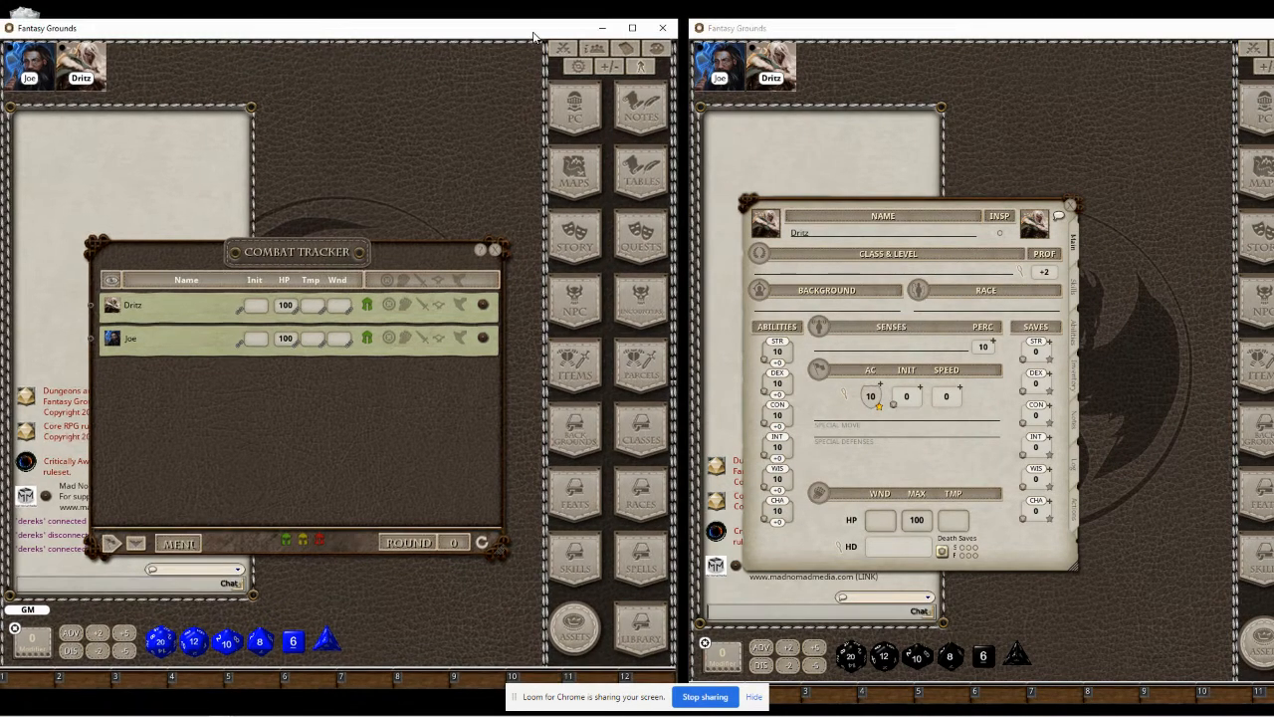
mouse_move(578, 63)
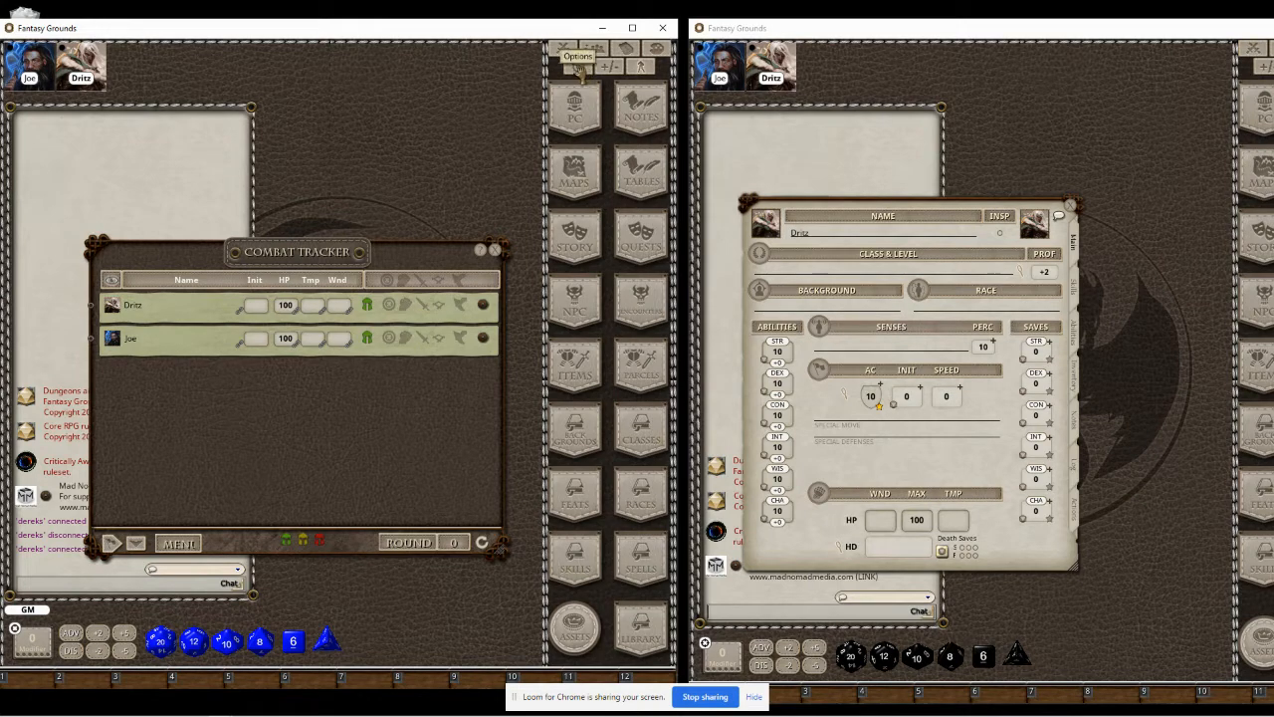
Bring up the game options to set the portrait size to 260px with health and icons shown
click(577, 56)
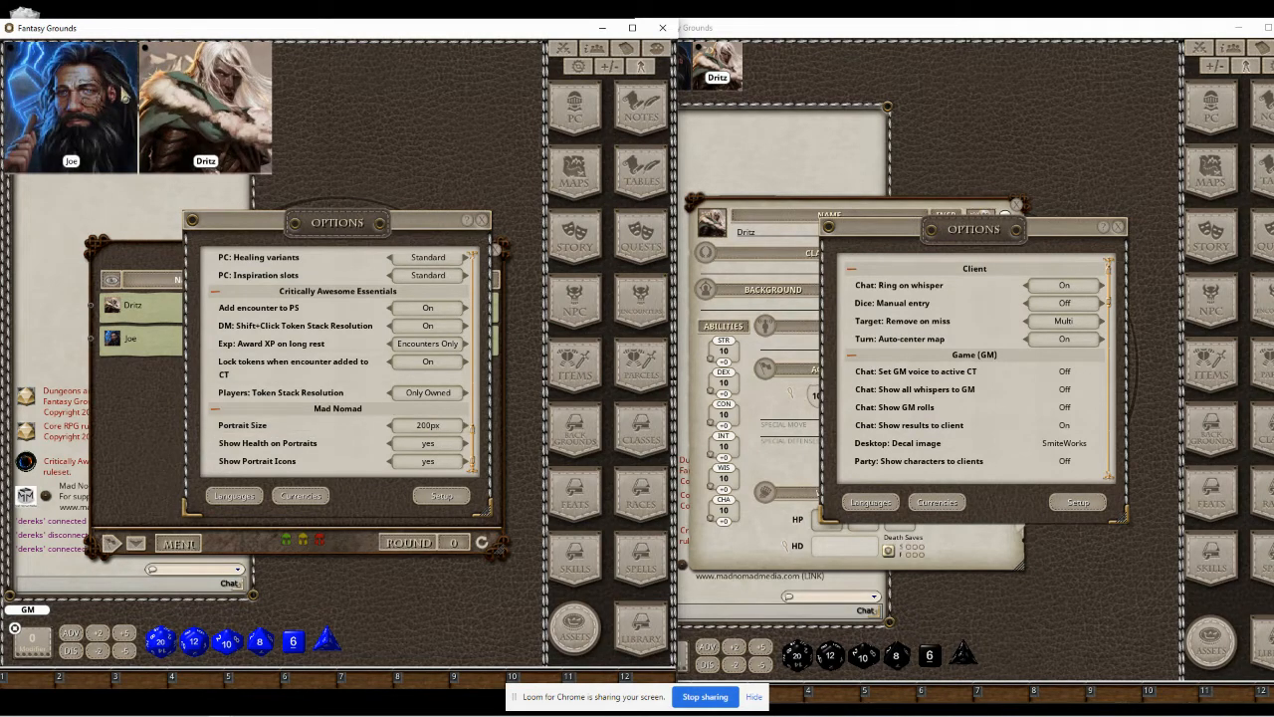
mouse_move(347, 502)
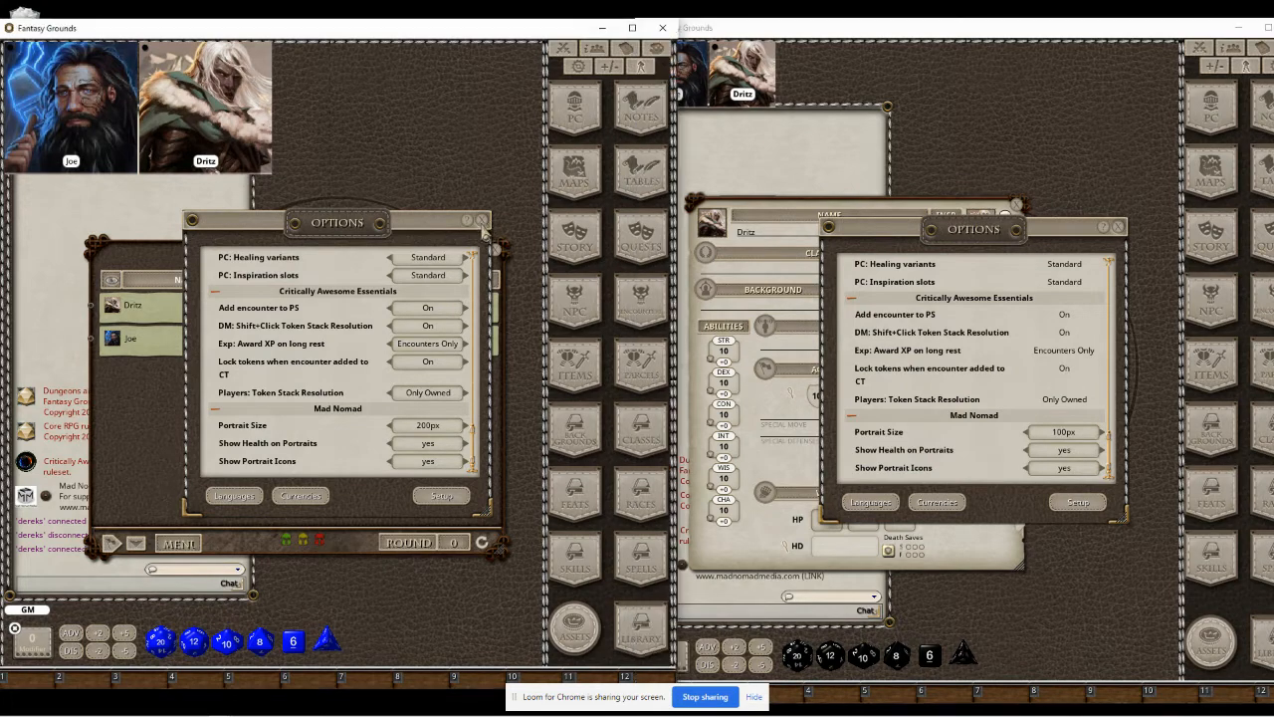
Apply Petrified, Restrained and Encumbered to Drizz and Cursed and Deafened to Joe from the Effects window
click(482, 219)
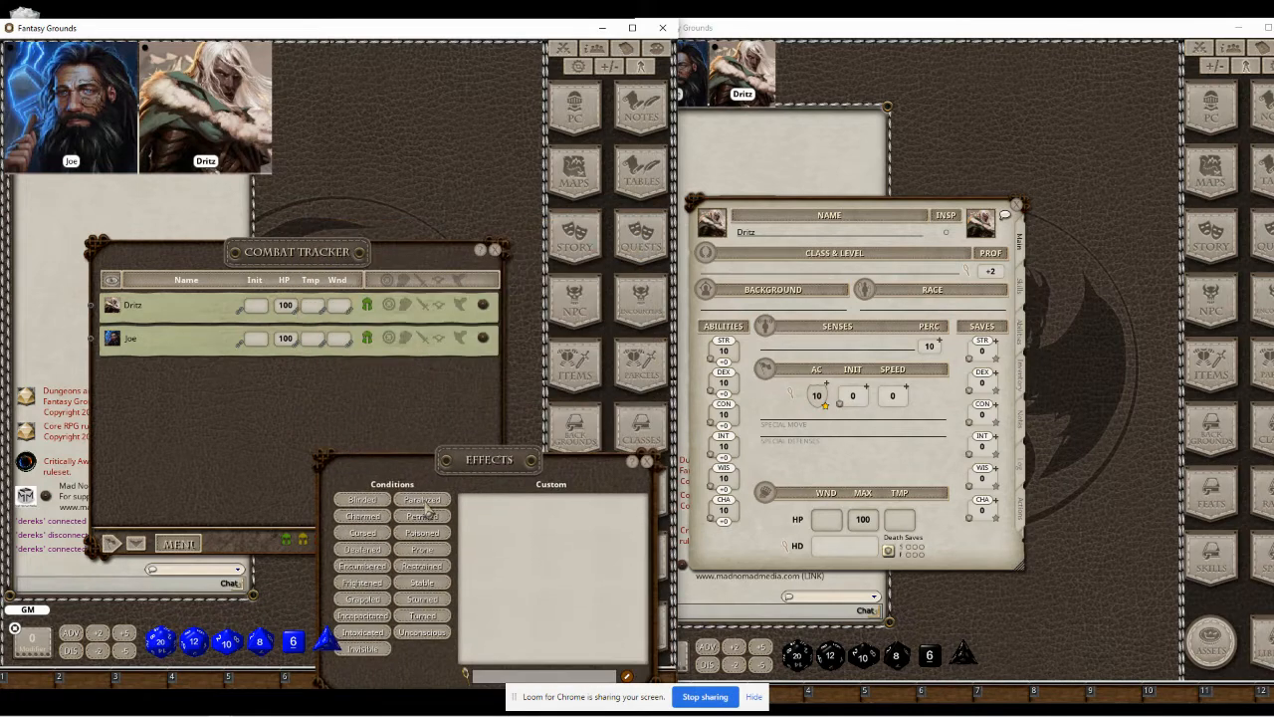
click(422, 516)
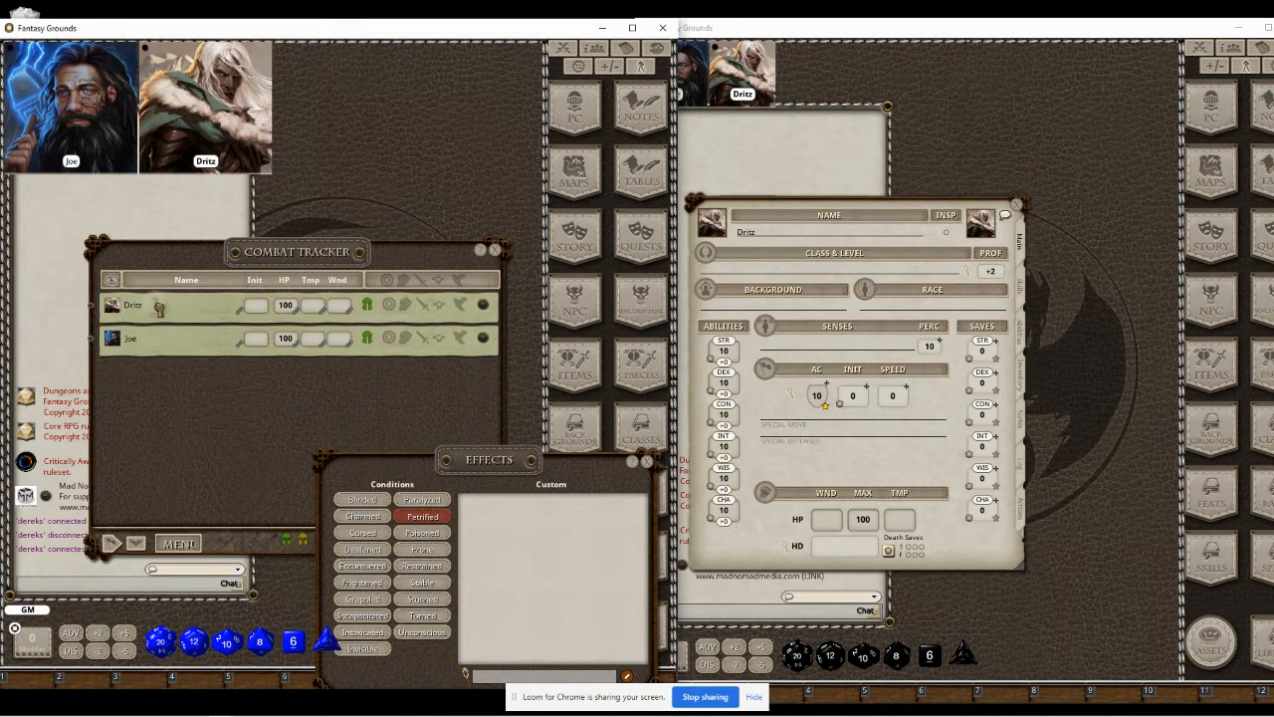
click(422, 515)
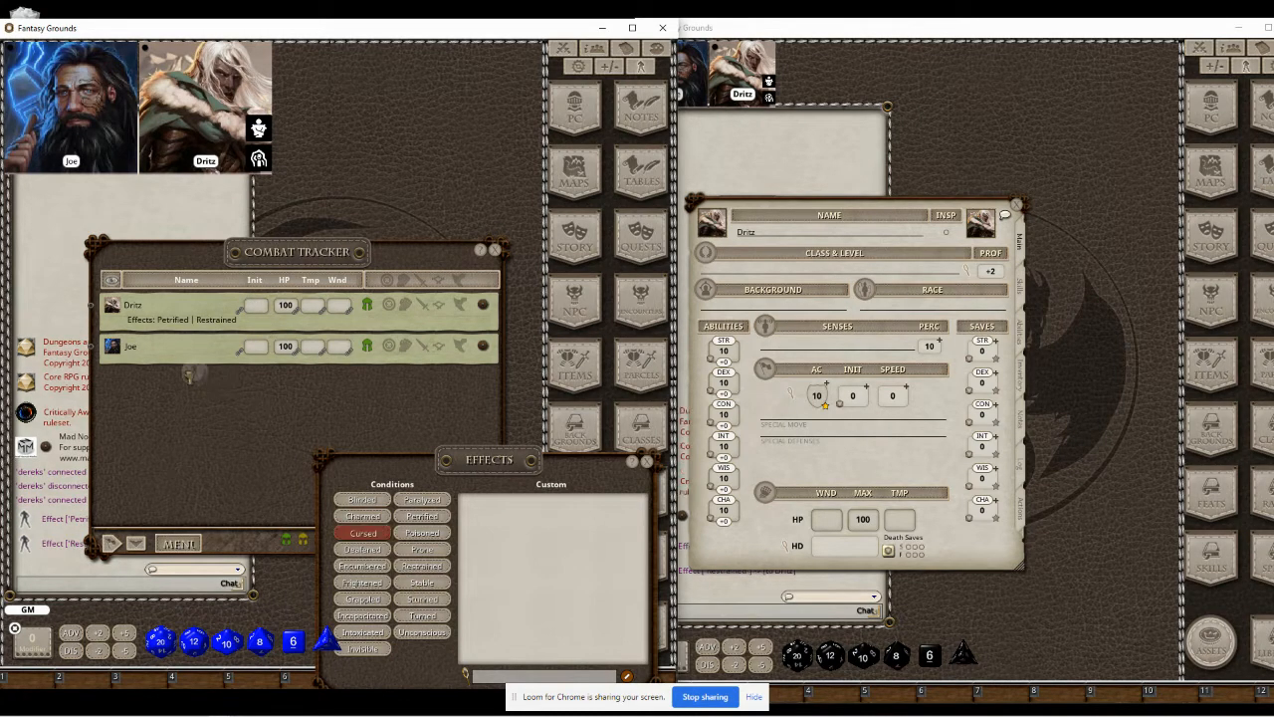
click(362, 533)
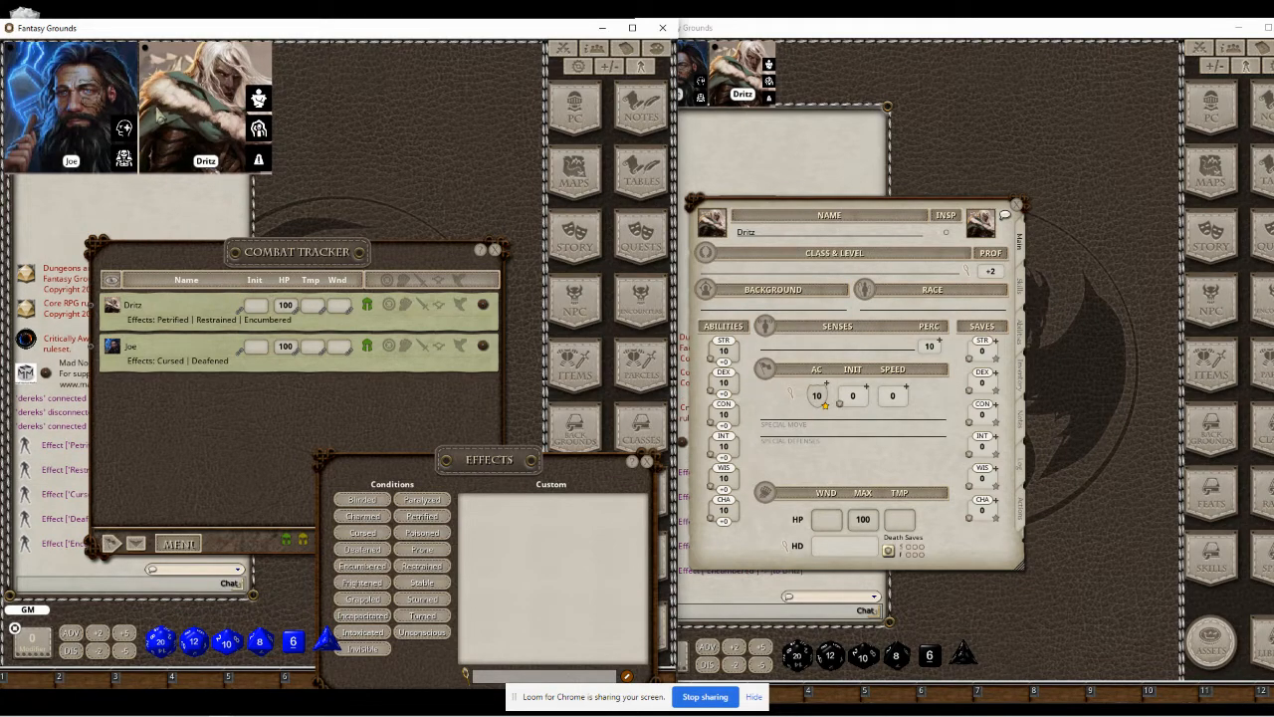
mouse_move(537, 100)
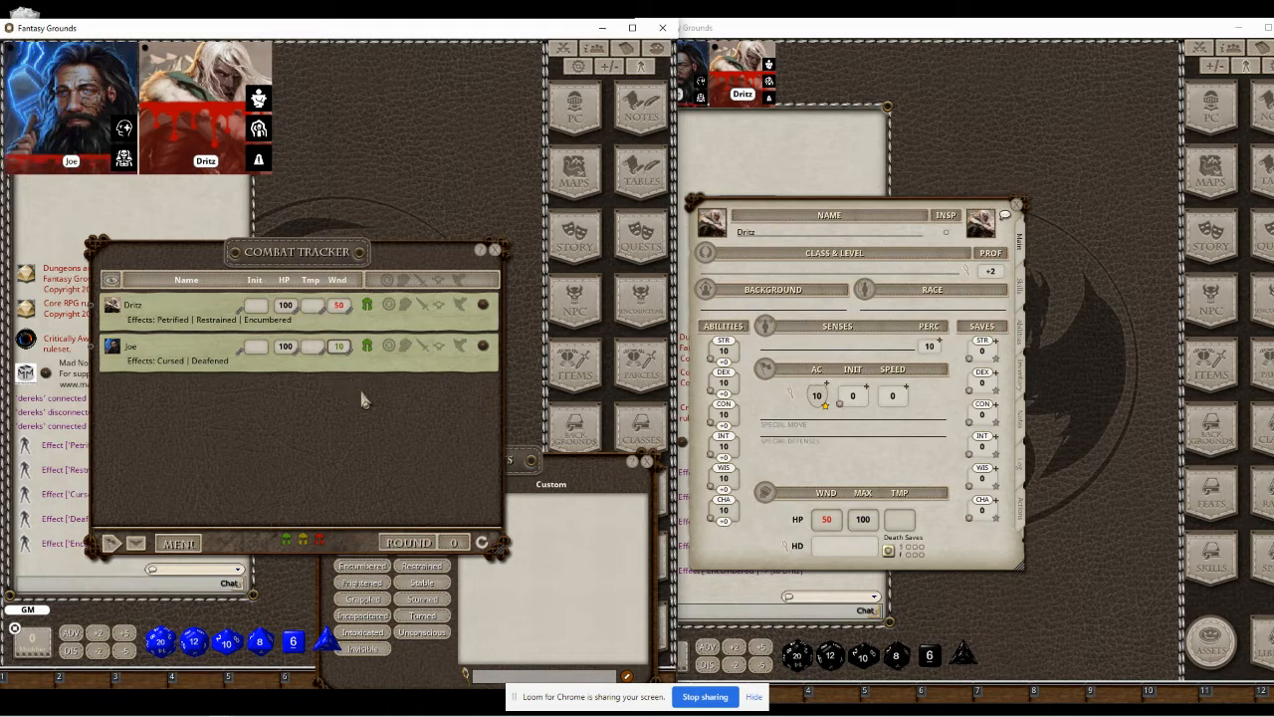
mouse_move(338, 347)
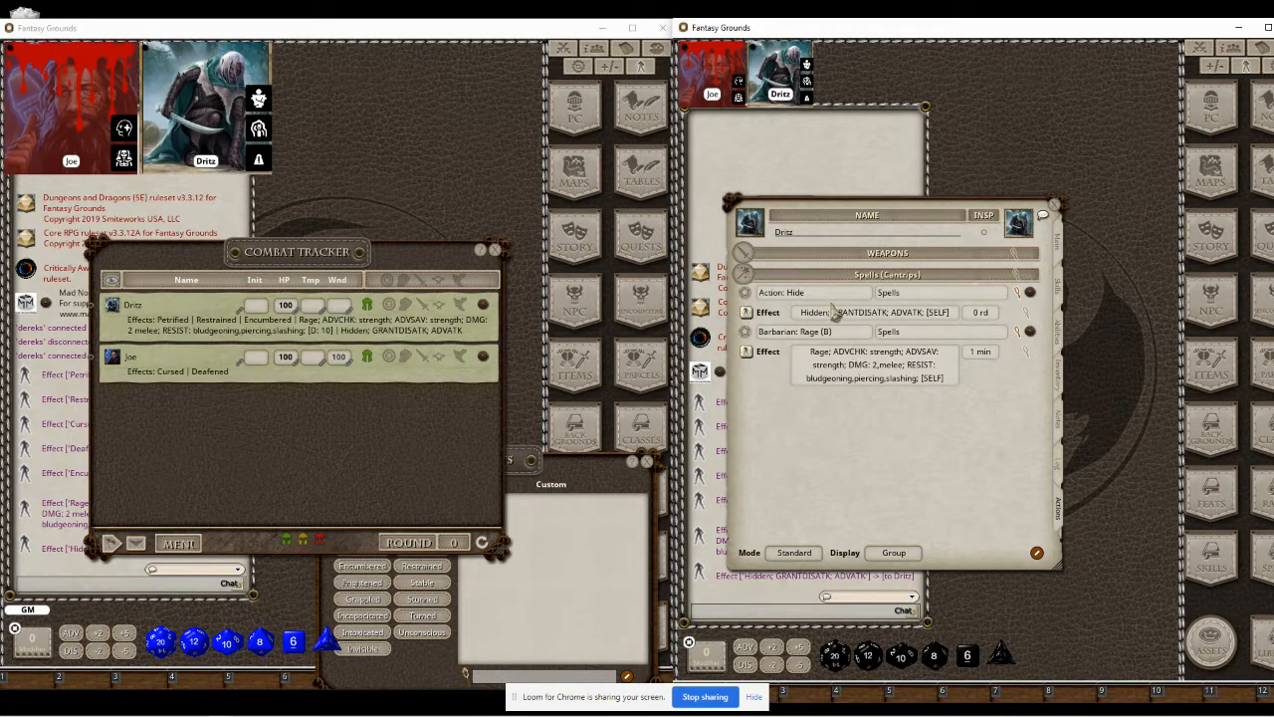
mouse_move(828, 148)
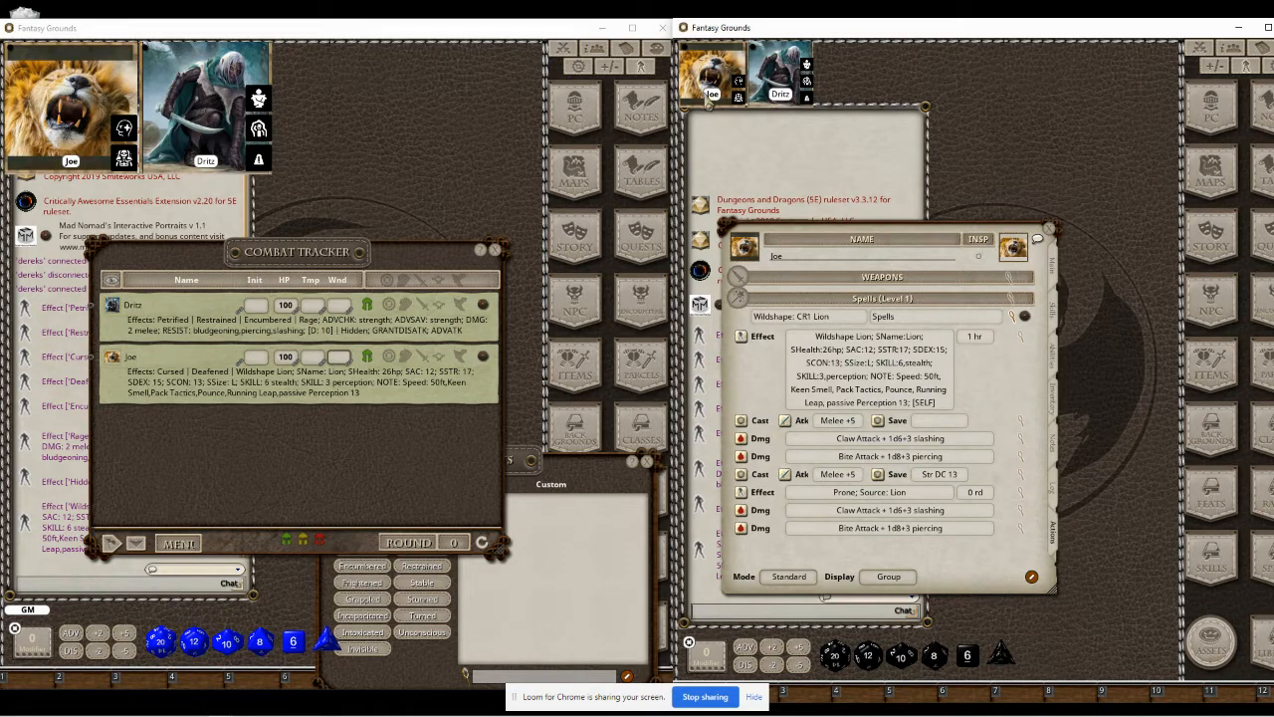
Close Joe's character sheet after applying the Wildshape: CR1 Lion effect
click(1047, 239)
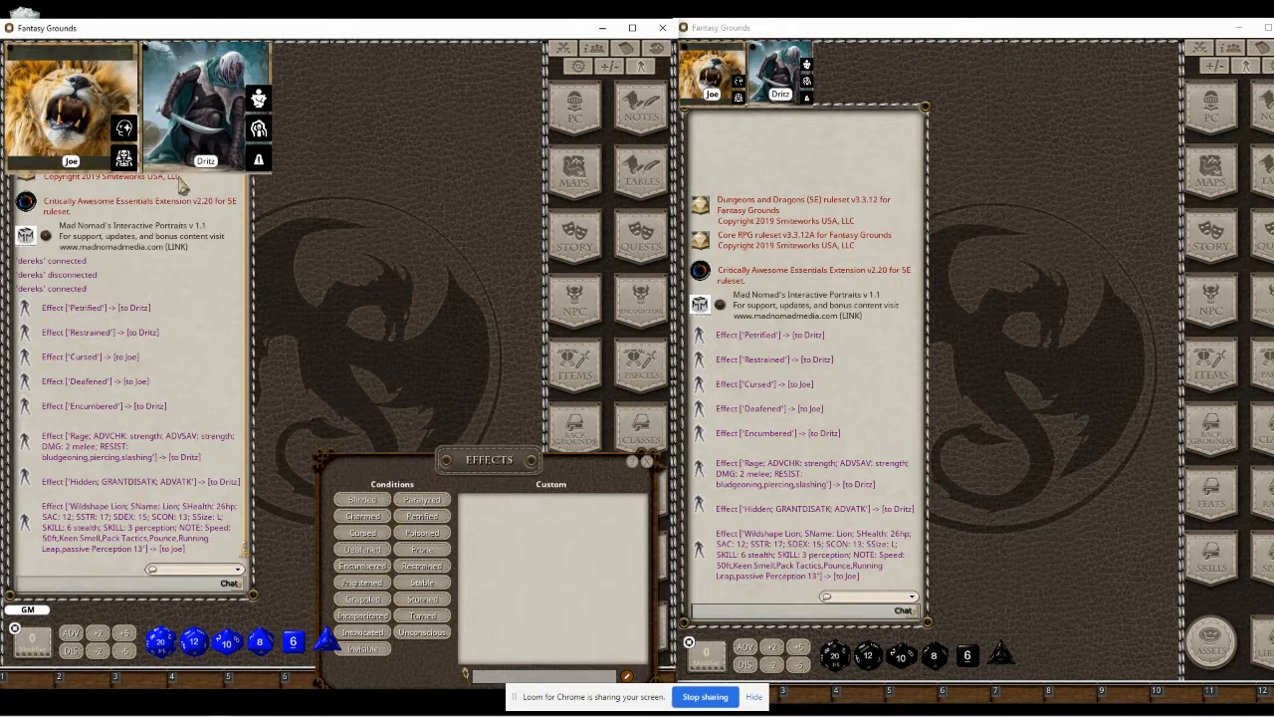
mouse_move(789, 376)
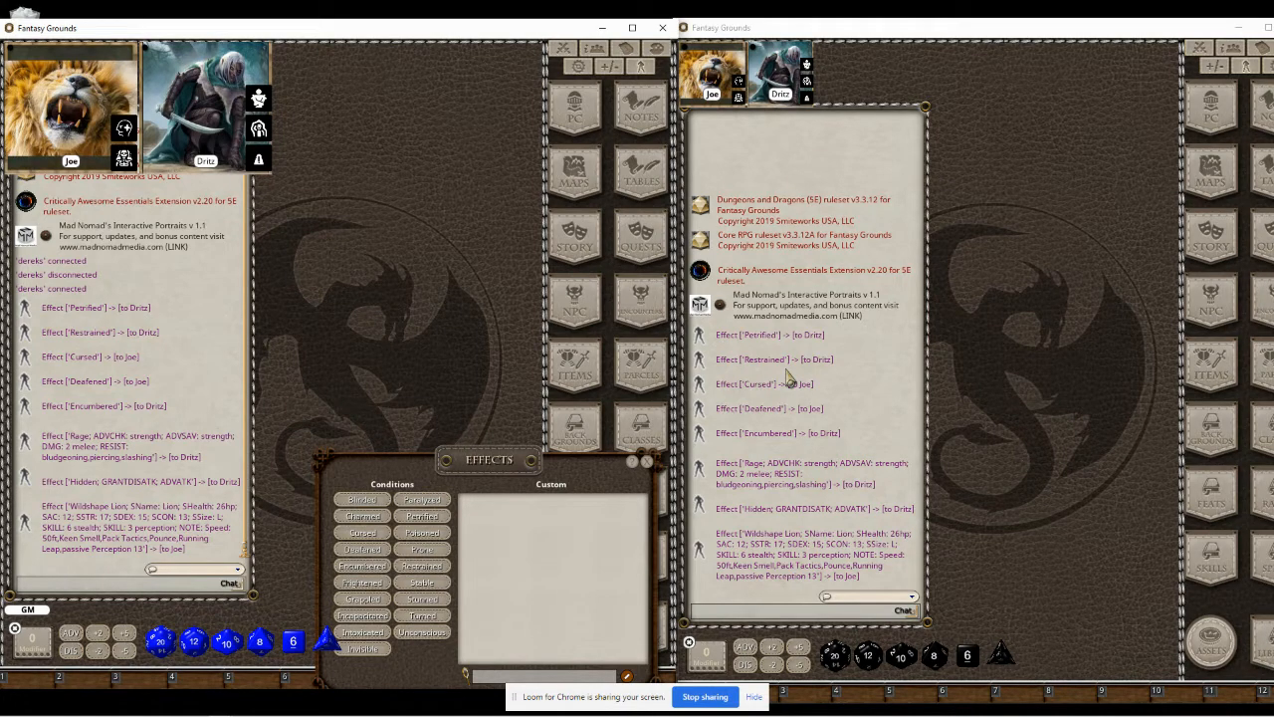
mouse_move(303, 301)
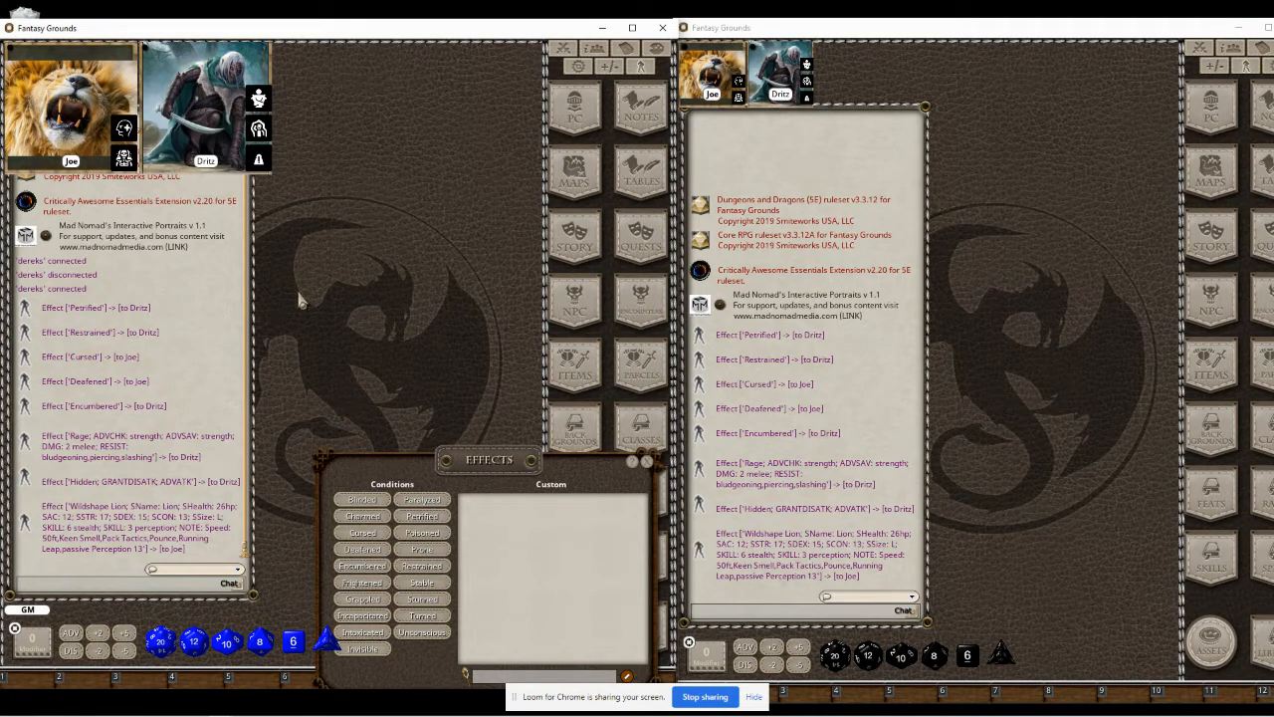
mouse_move(740, 142)
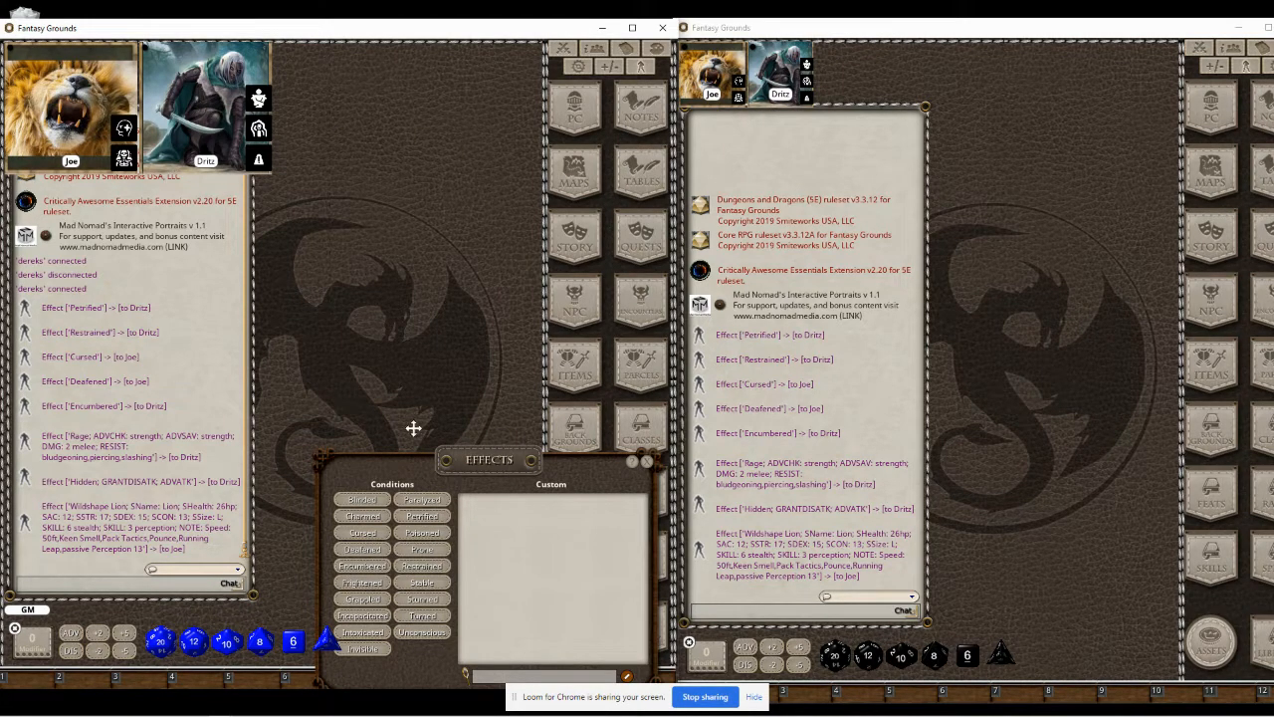
Close the Effects window, leaving only the portraits and chat logs
click(645, 462)
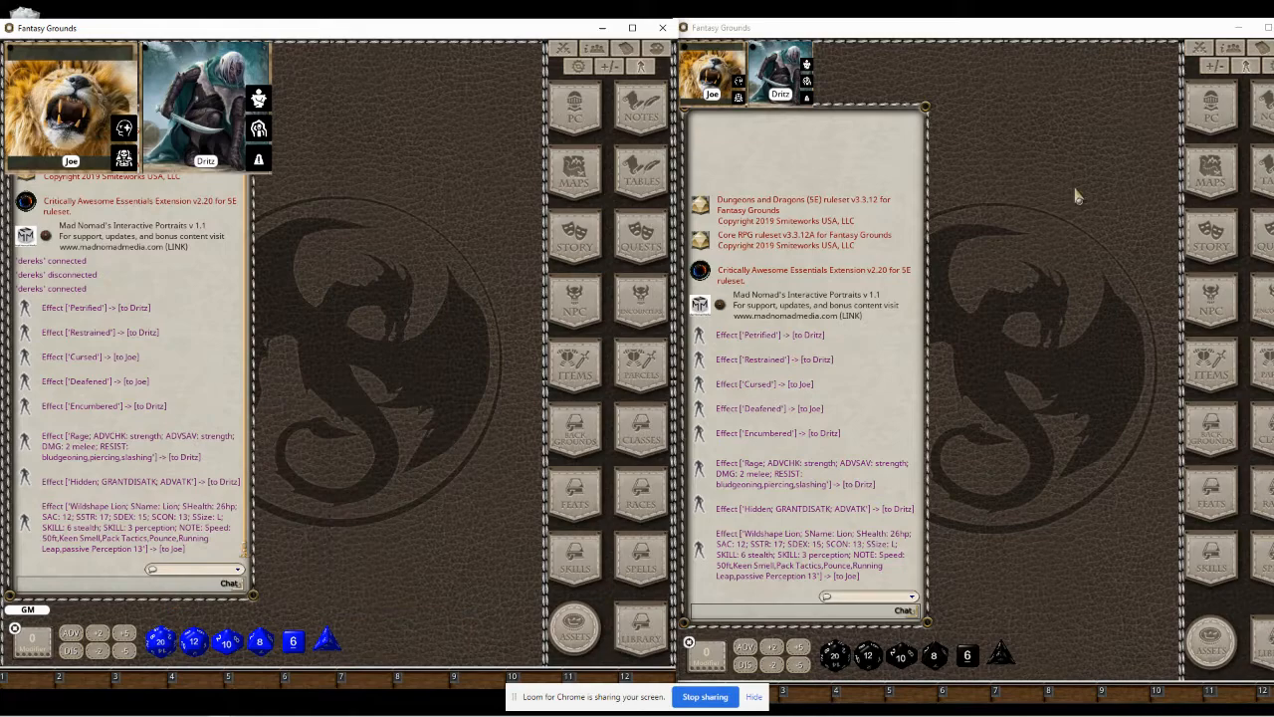